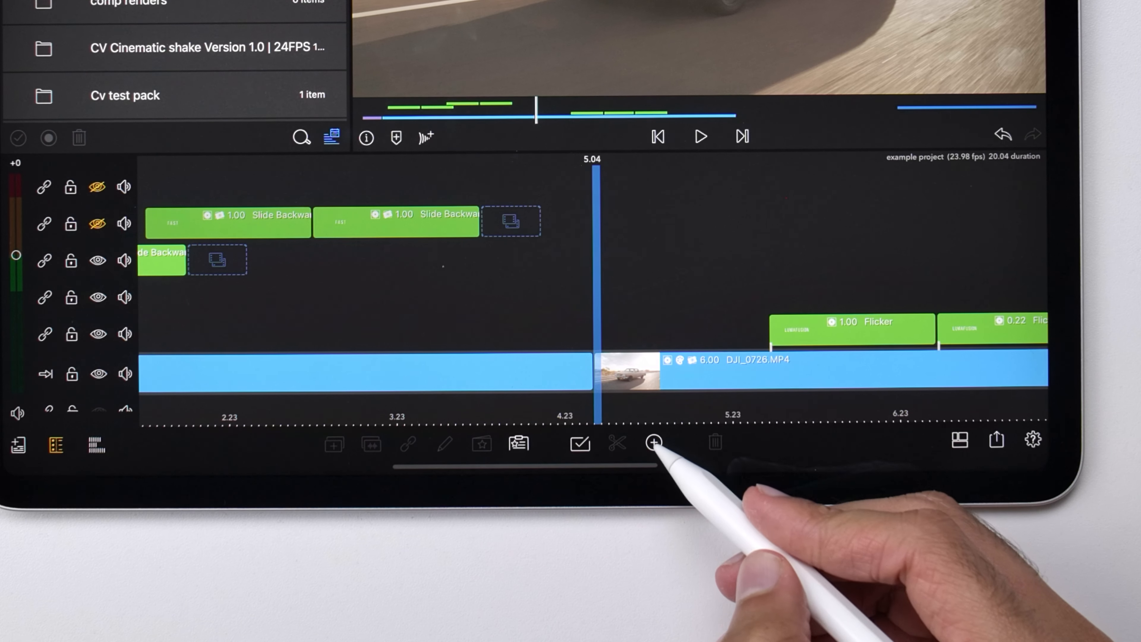
- Add a Cross Dissolve at the edit point between the two clips and play it back
{"action": "left_click", "coordinate": [653, 443]}
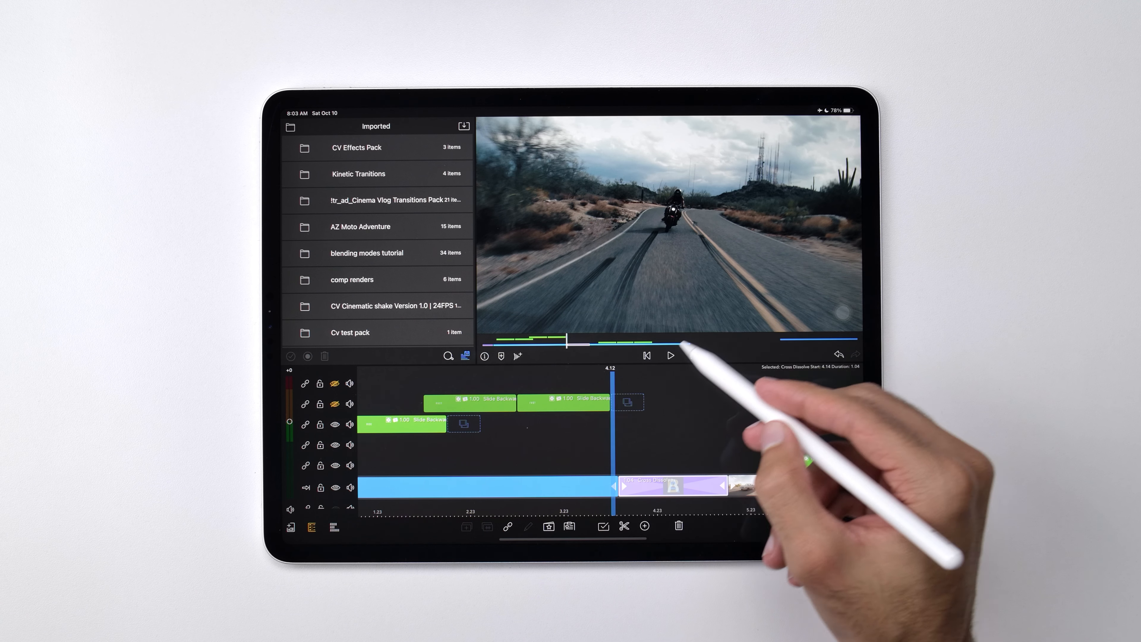
{"action": "left_click", "coordinate": [670, 356]}
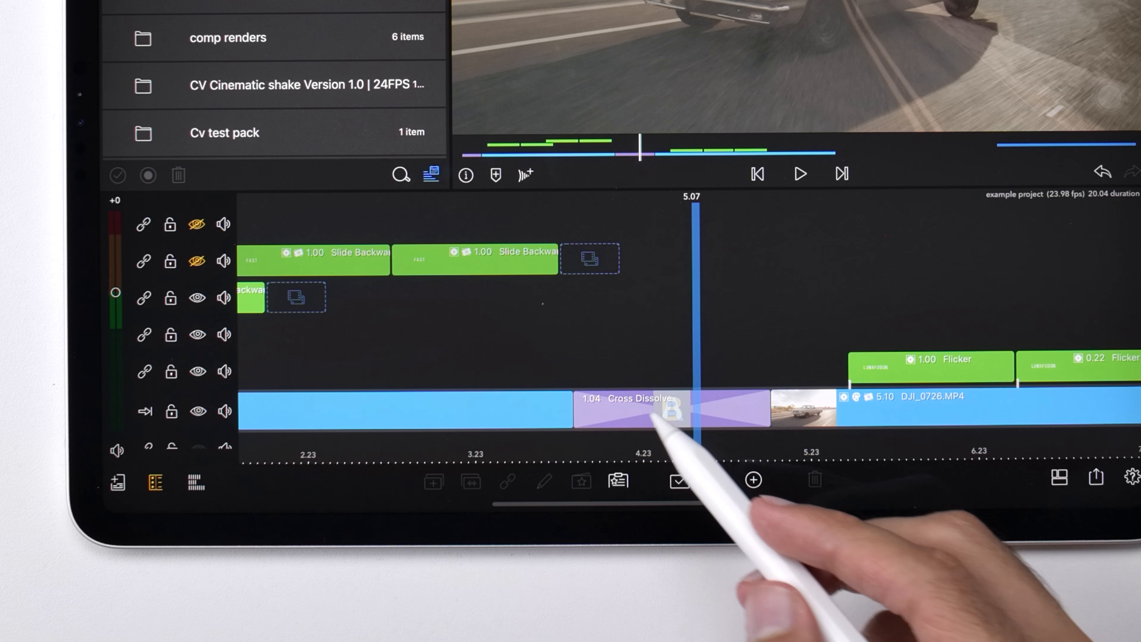
{"action": "left_click", "coordinate": [668, 411]}
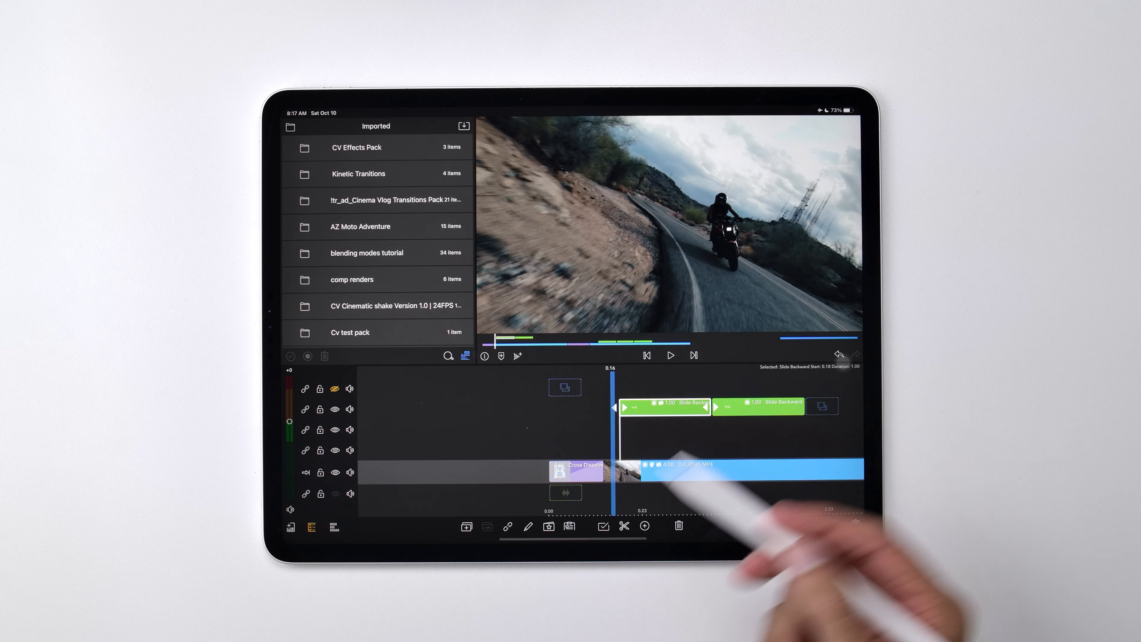
- Play back the timeline to preview the Slide Backward titles over the opening clip
{"action": "left_click", "coordinate": [670, 355]}
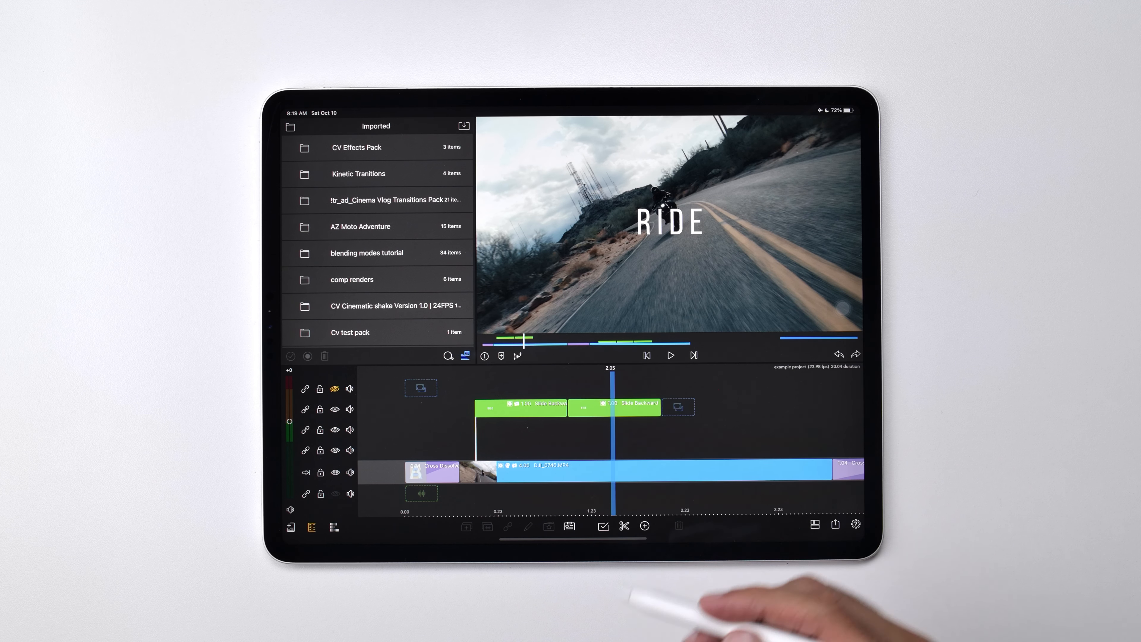
- Remove the extra title, stretch the remaining Slide Backward clip to 2.00 s and play it back
{"action": "left_click", "coordinate": [636, 411]}
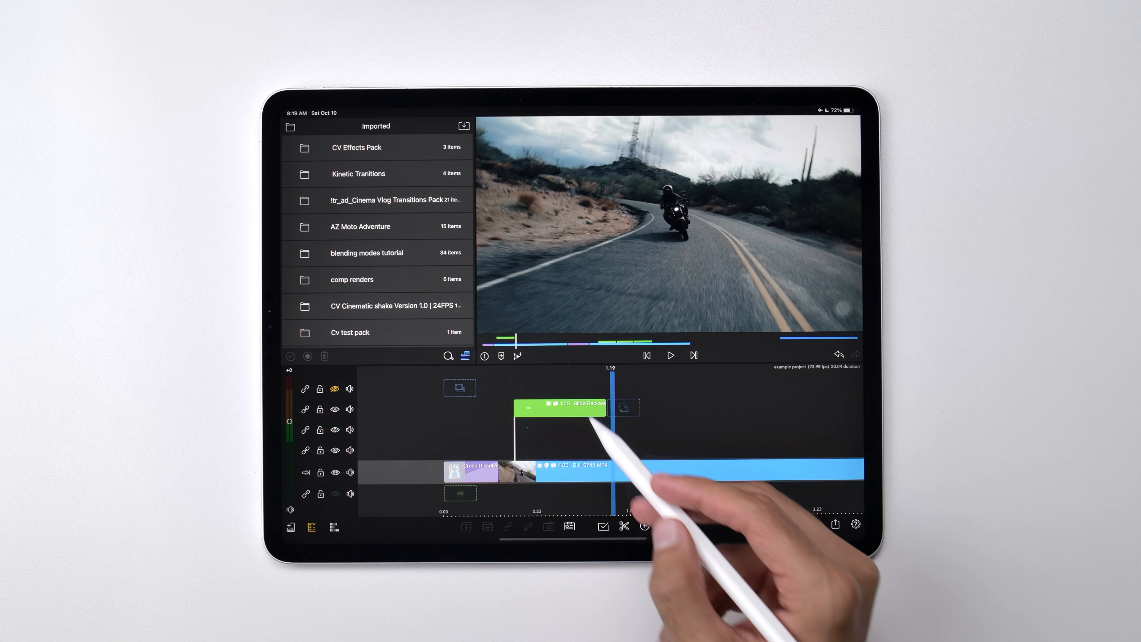
{"action": "left_click", "coordinate": [561, 408]}
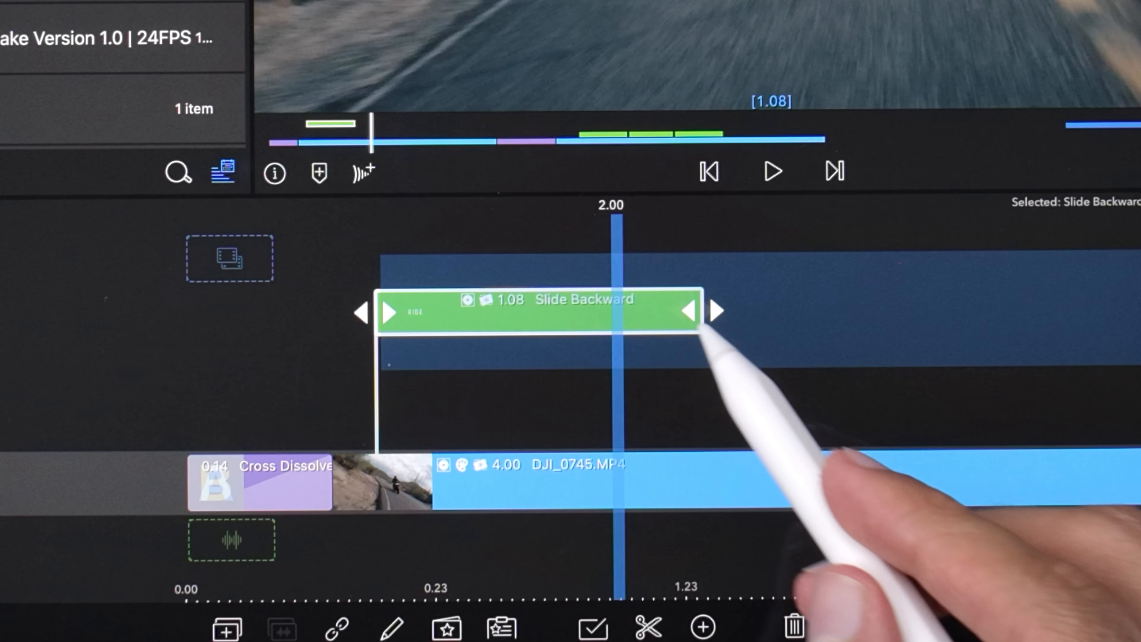
{"action": "left_click_drag", "start_coordinate": [688, 311], "coordinate": [859, 311]}
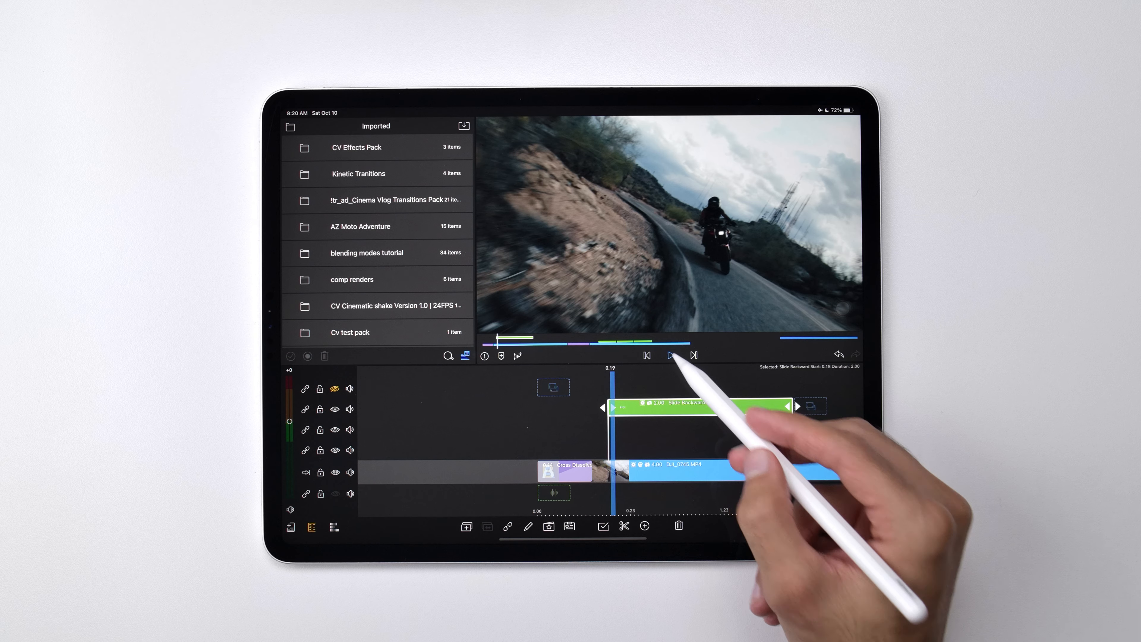
{"action": "left_click", "coordinate": [670, 356]}
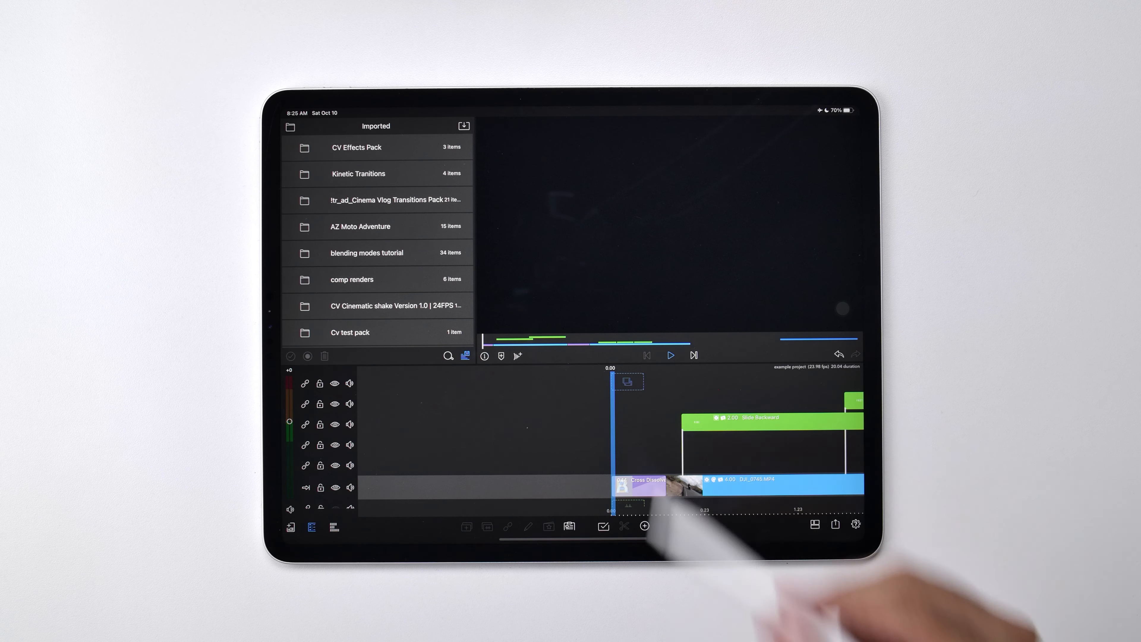
{"action": "left_click", "coordinate": [670, 355]}
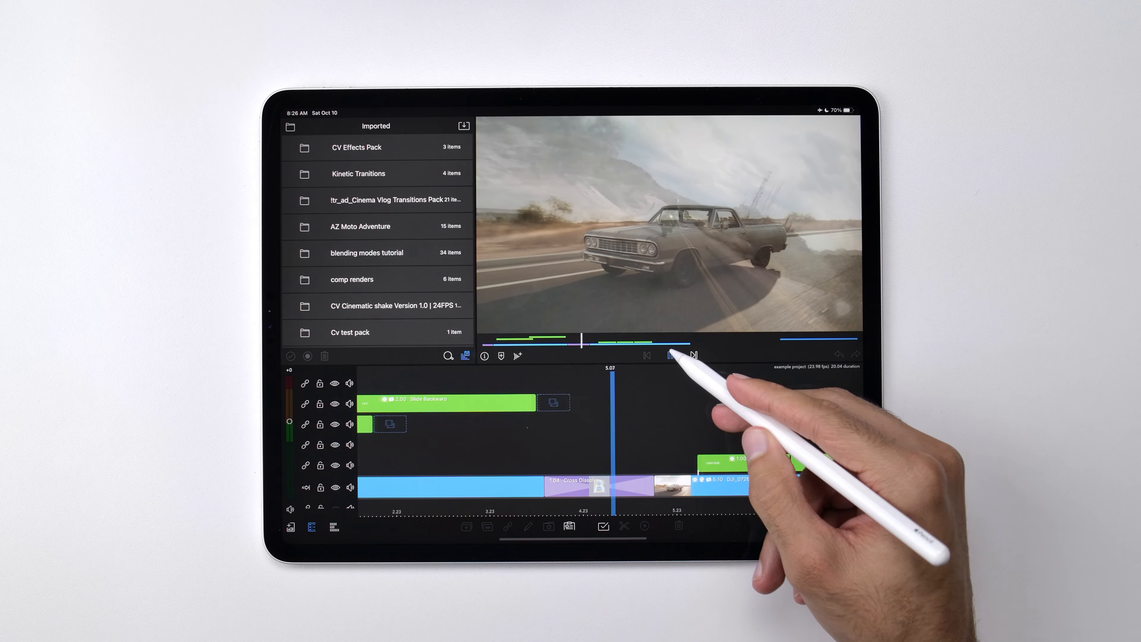
{"action": "left_click", "coordinate": [670, 355]}
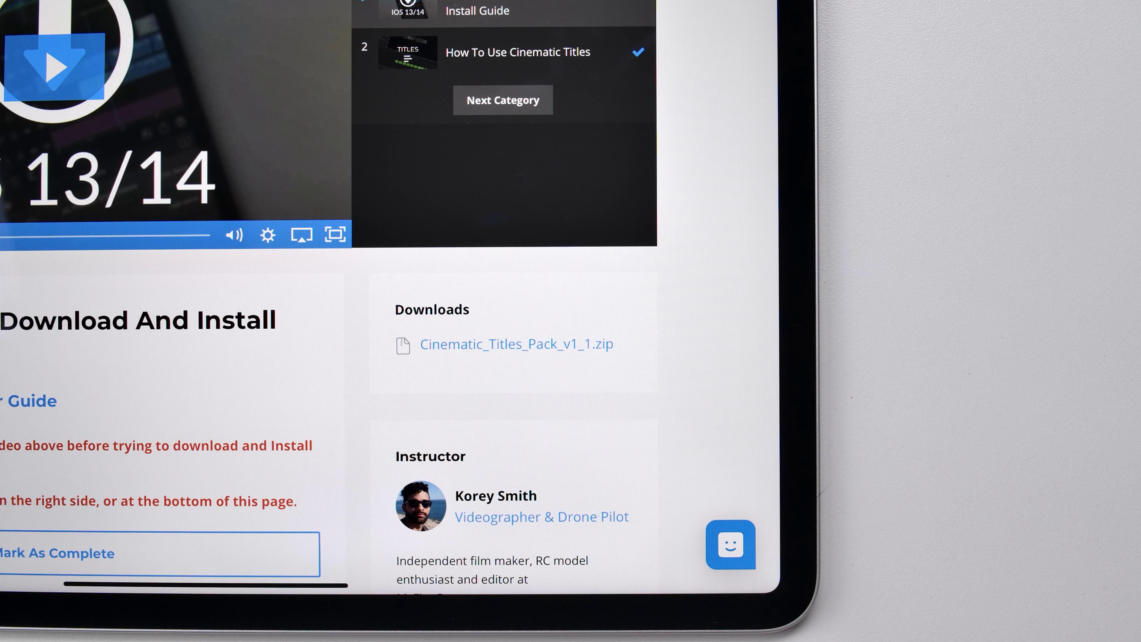
- Open the VloggingSecrets chat from the bubble at the bottom right of the lesson page
{"action": "left_click", "coordinate": [731, 546]}
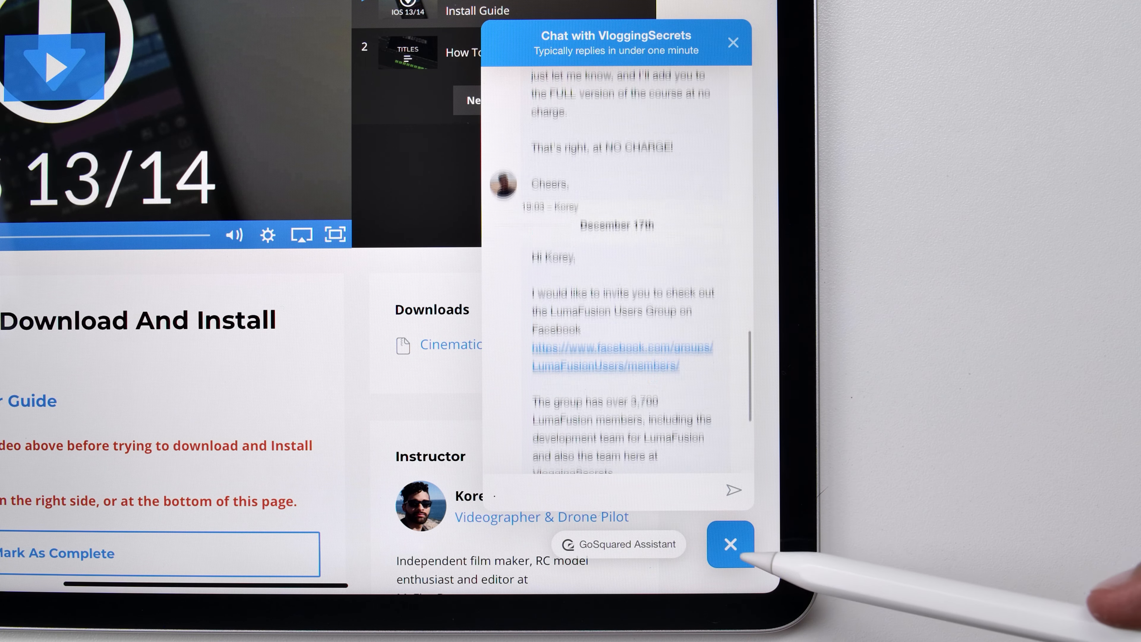